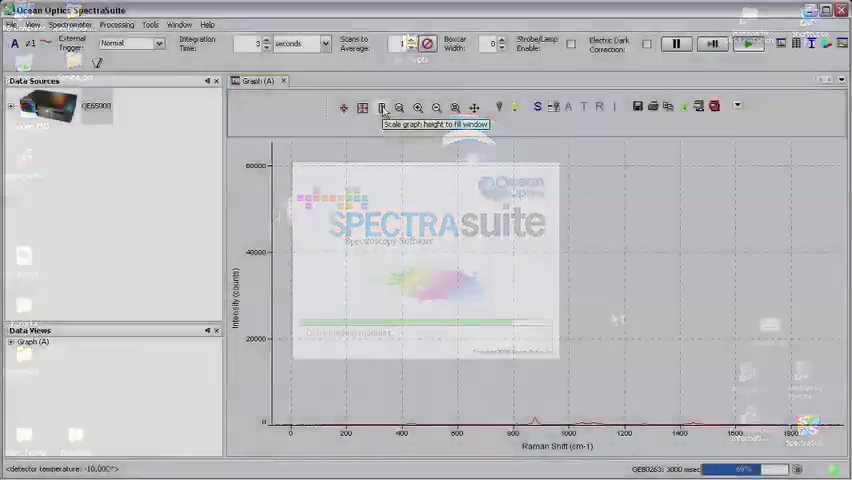
# - Let SpectraSuite finish loading with the QE65000 detected and live Graph (A) displayed
pyautogui.click(381, 107)
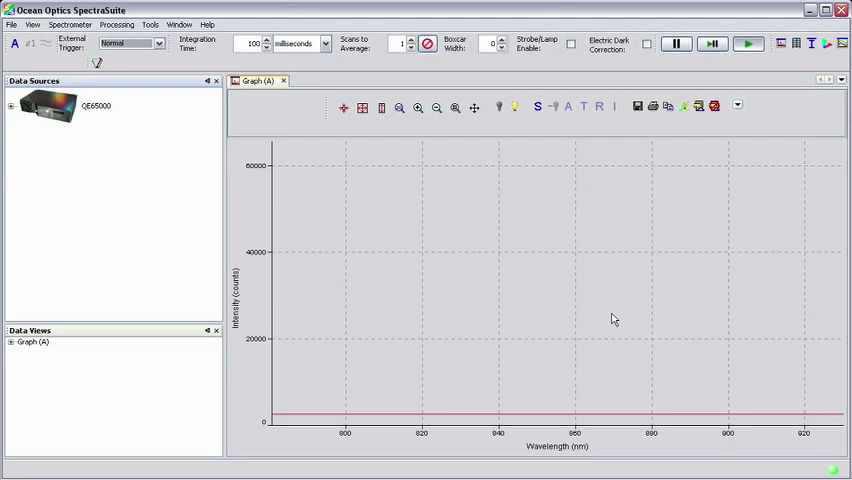
pyautogui.moveTo(407, 202)
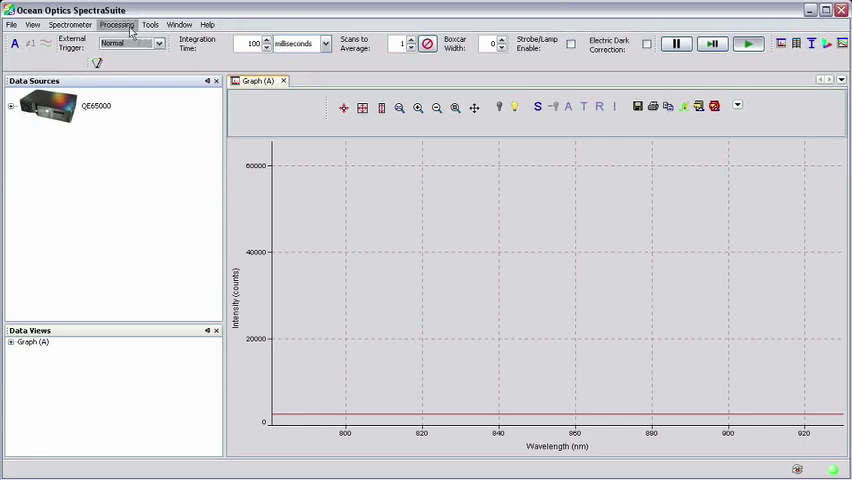
# - Set the laser wavelength to 785 nm and display the x-axis in Raman shift (cm-1)
pyautogui.click(116, 24)
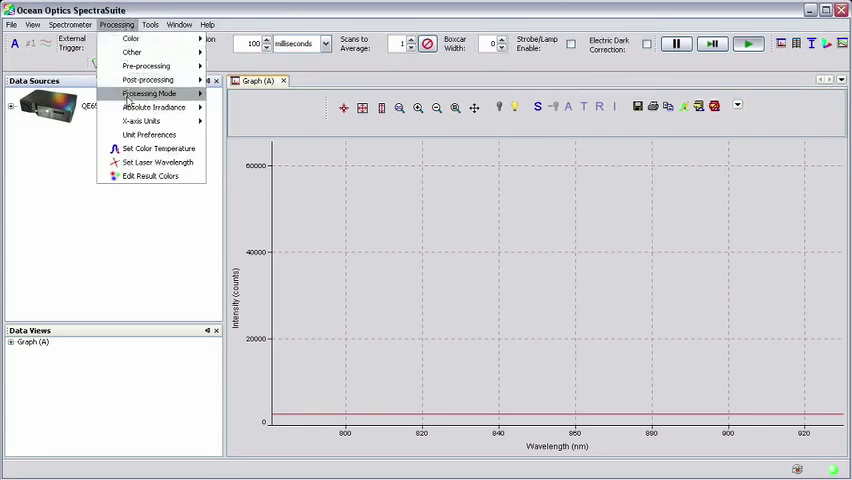
pyautogui.moveTo(155, 162)
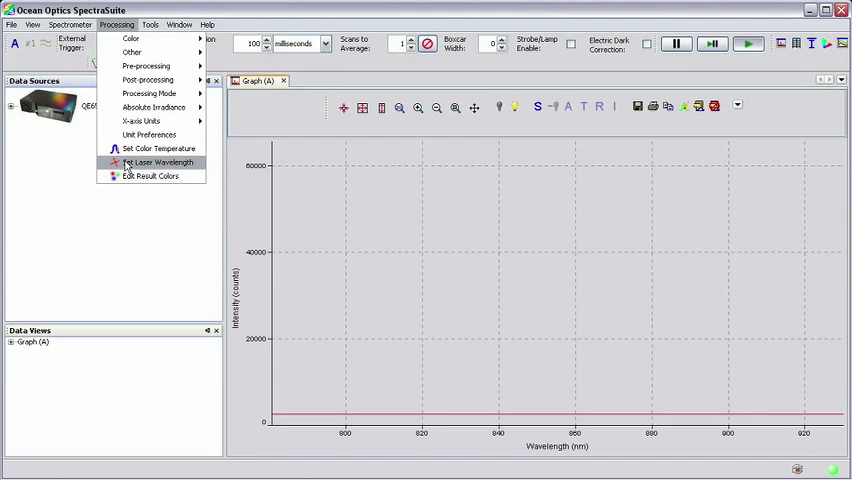
pyautogui.click(155, 162)
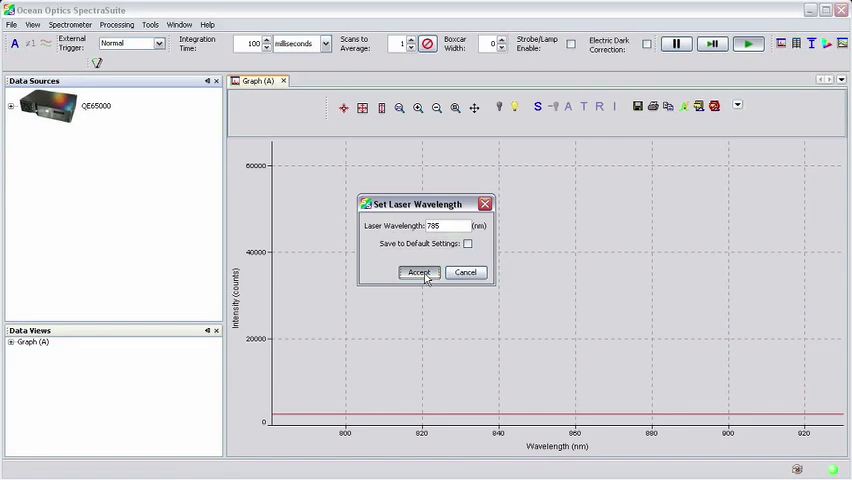
pyautogui.click(418, 272)
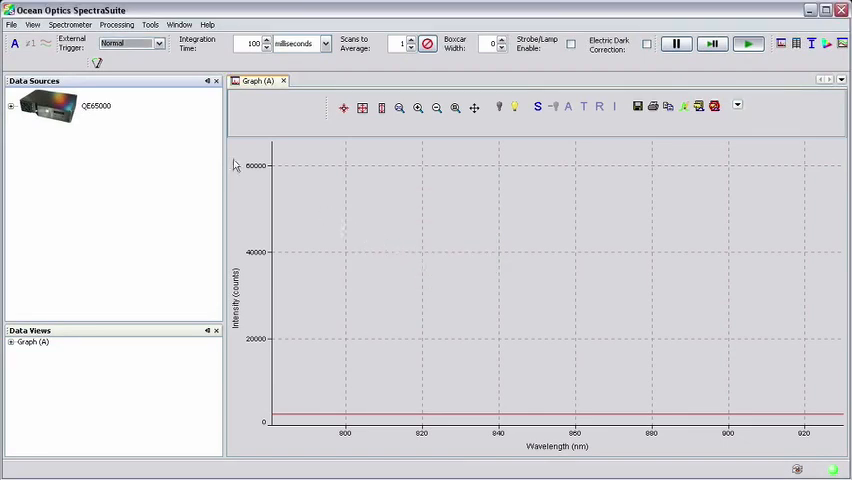
pyautogui.click(117, 24)
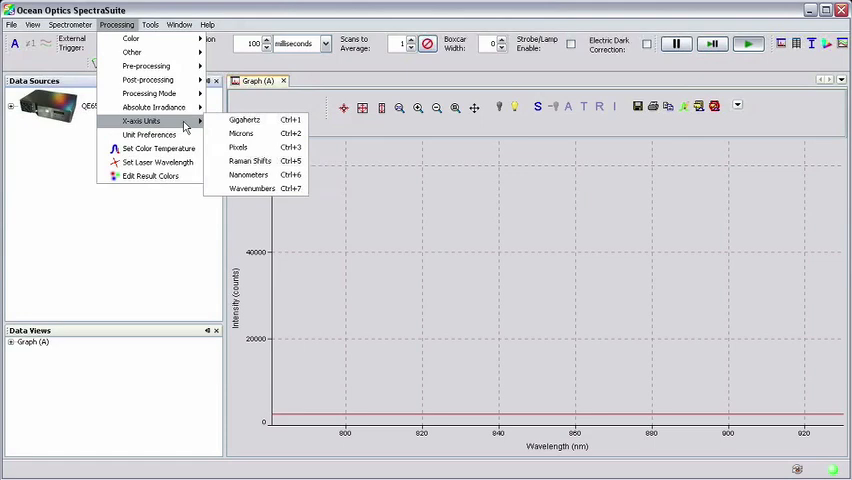
pyautogui.moveTo(251, 161)
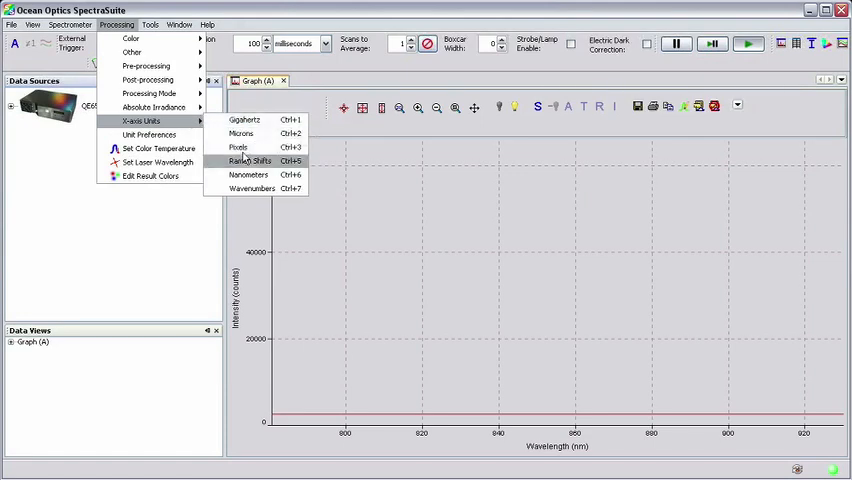
pyautogui.click(250, 161)
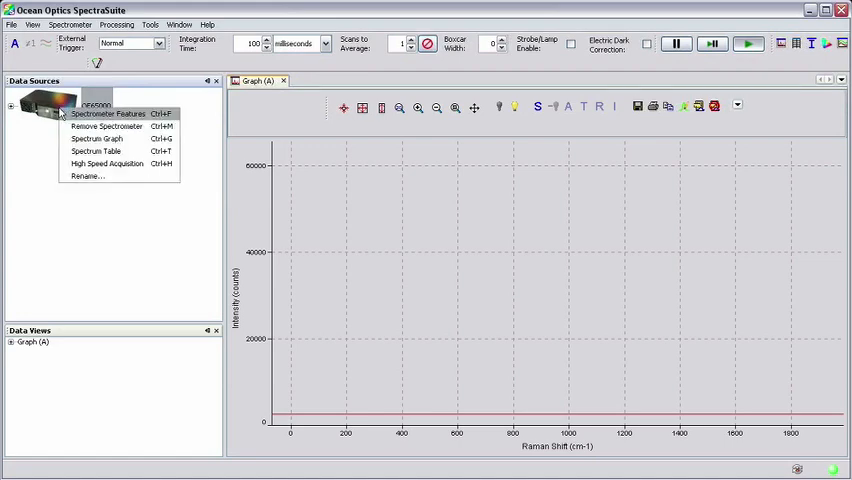
pyautogui.moveTo(84, 118)
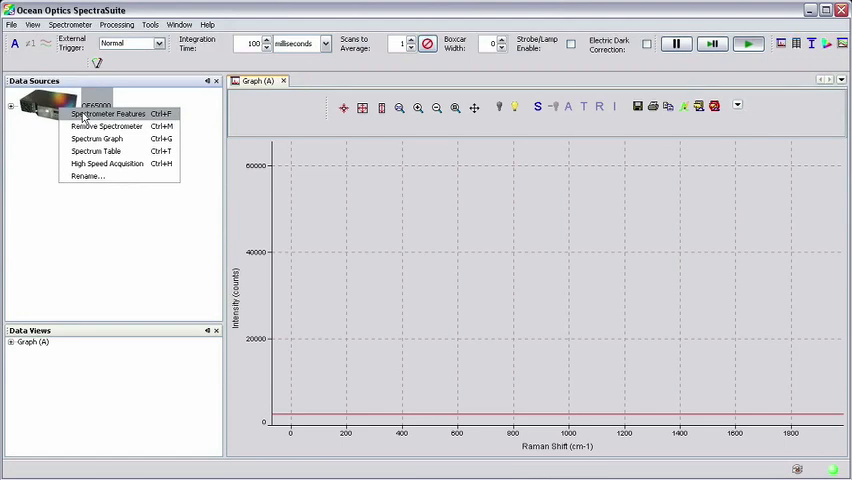
# - In the QE65000's TEC features, enable periodic temperature updates and show them in the status bar
pyautogui.click(108, 113)
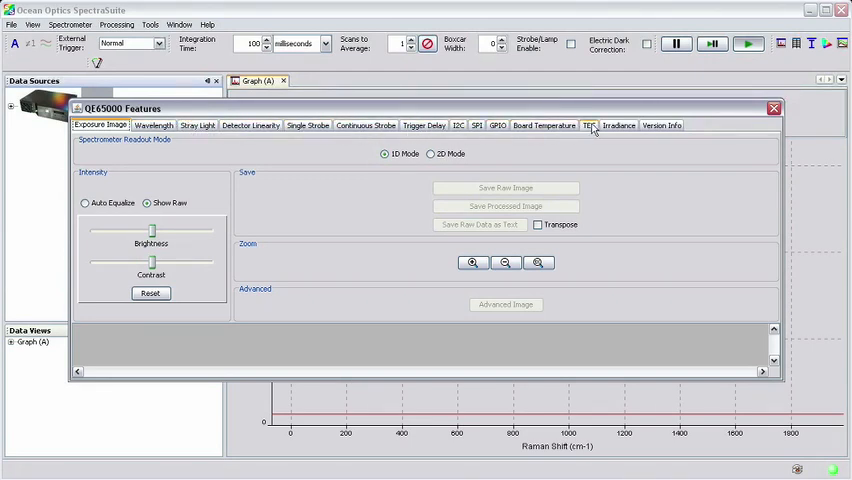
pyautogui.click(588, 125)
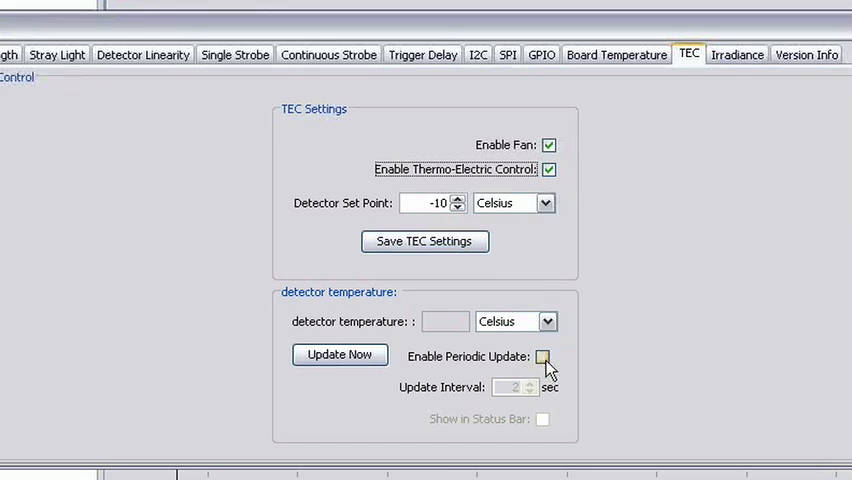
pyautogui.click(543, 356)
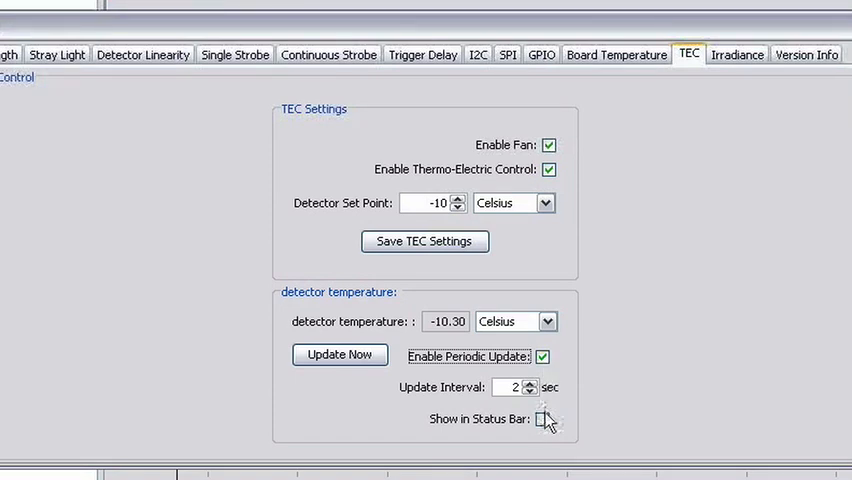
pyautogui.click(547, 419)
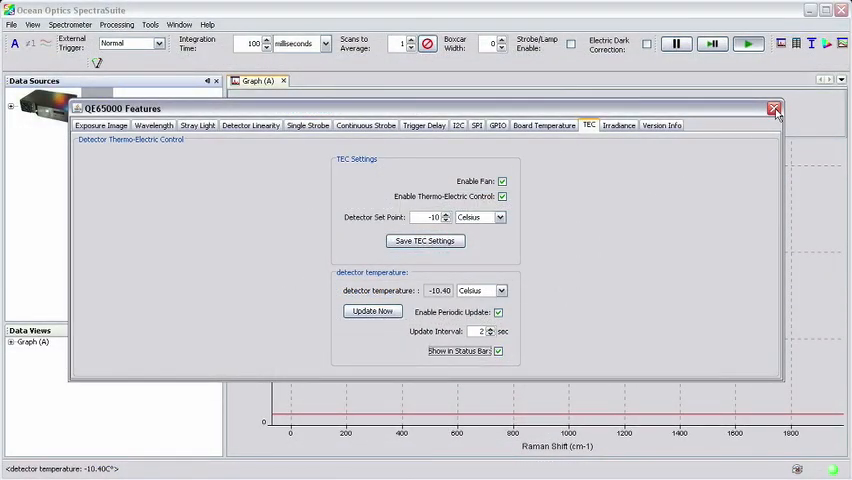
pyautogui.click(774, 108)
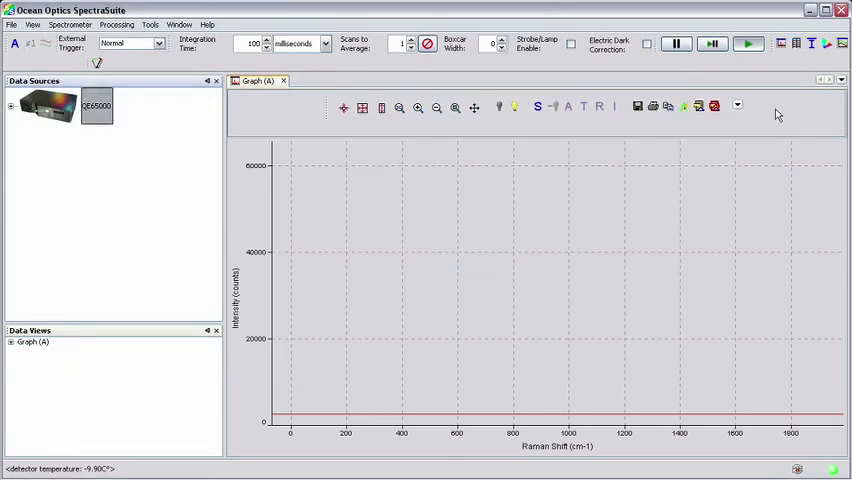
pyautogui.moveTo(593, 224)
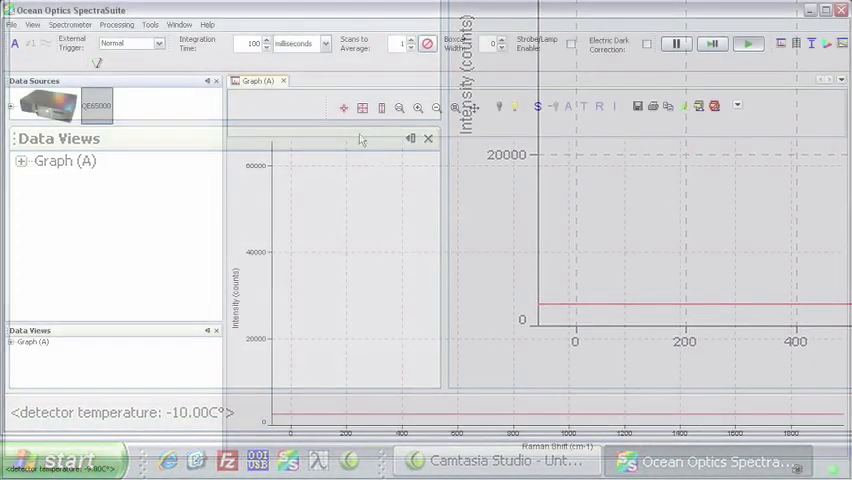
# - Switch the integration time units to seconds for a 3-second integration
pyautogui.click(325, 43)
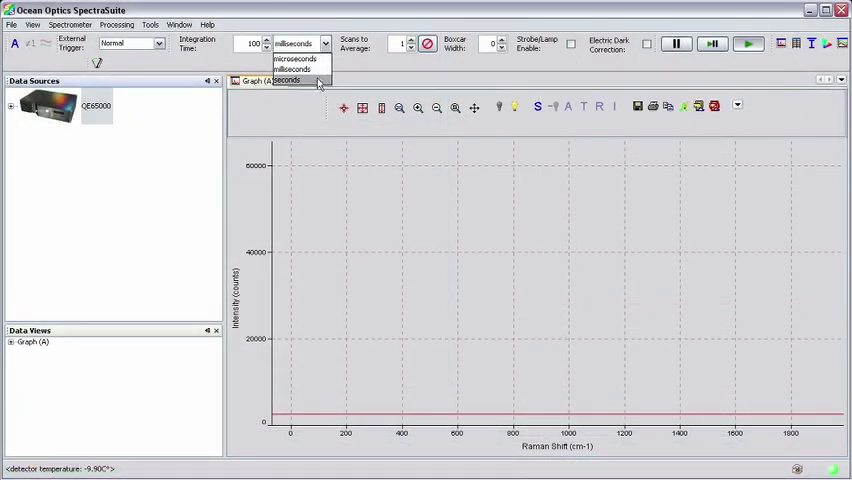
pyautogui.click(288, 80)
pyautogui.write('3')
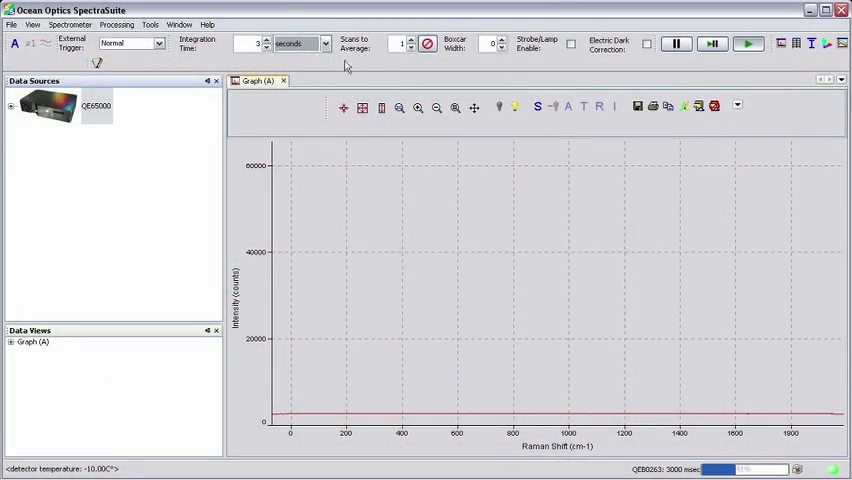
pyautogui.moveTo(499, 107)
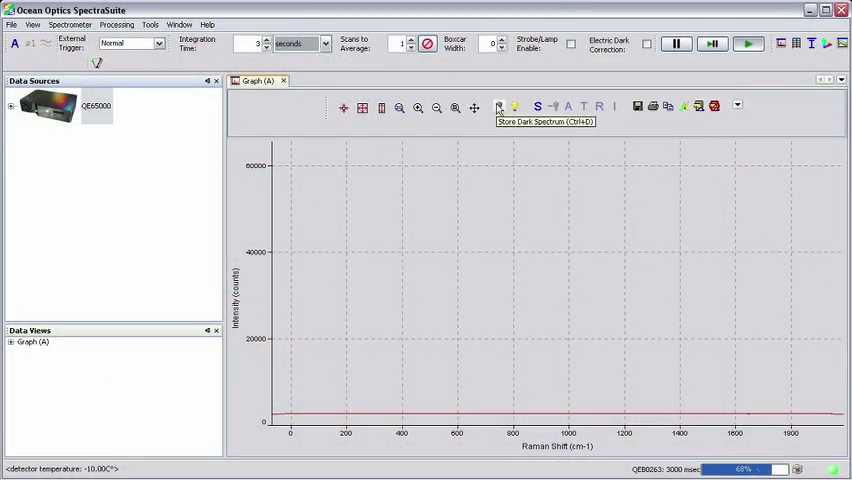
pyautogui.moveTo(513, 107)
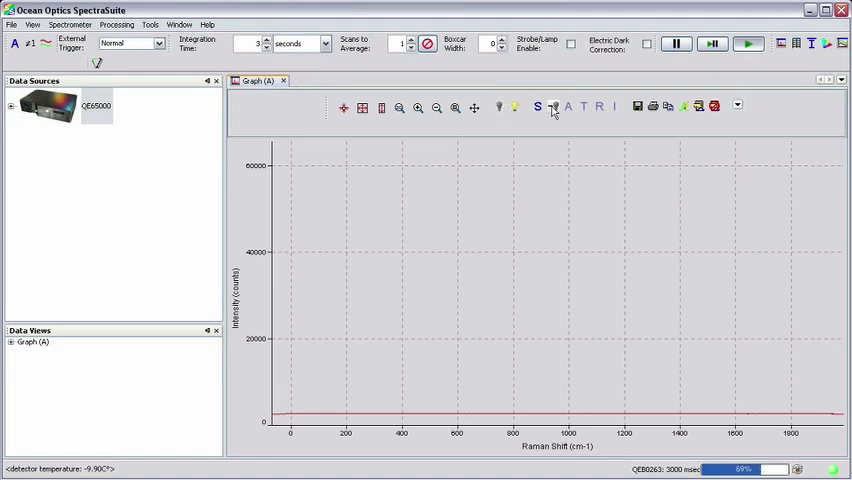
pyautogui.moveTo(553, 107)
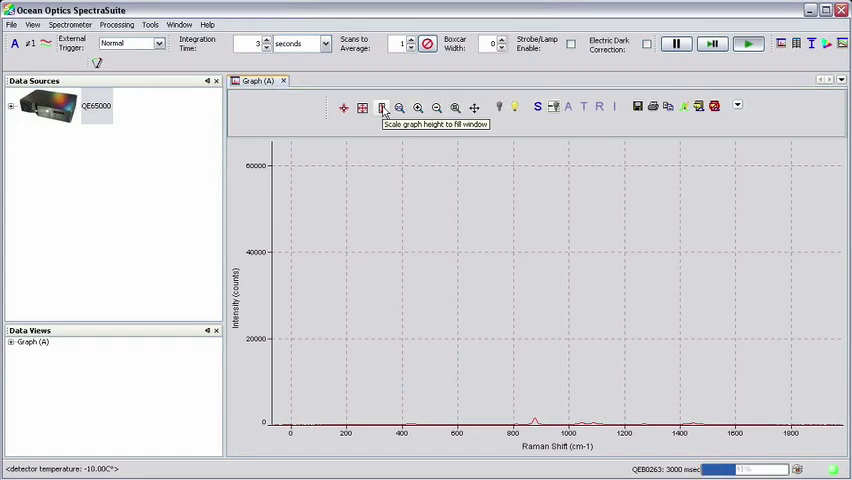
# - Auto-scale the graph height so the ethanol spectrum's 880 cm-1 peak fills the plot
pyautogui.click(382, 107)
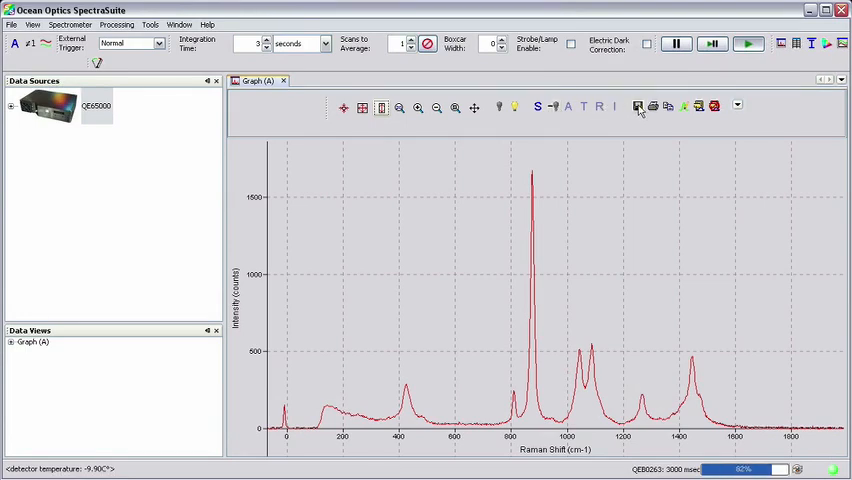
pyautogui.moveTo(638, 107)
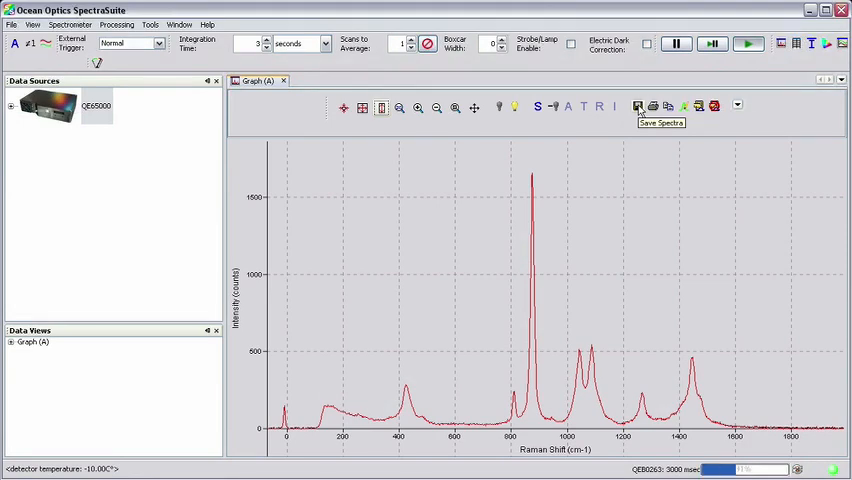
# - Save the processed spectrum to the Desktop as raman_spectrum_ethanol.ProcSpec
pyautogui.click(638, 107)
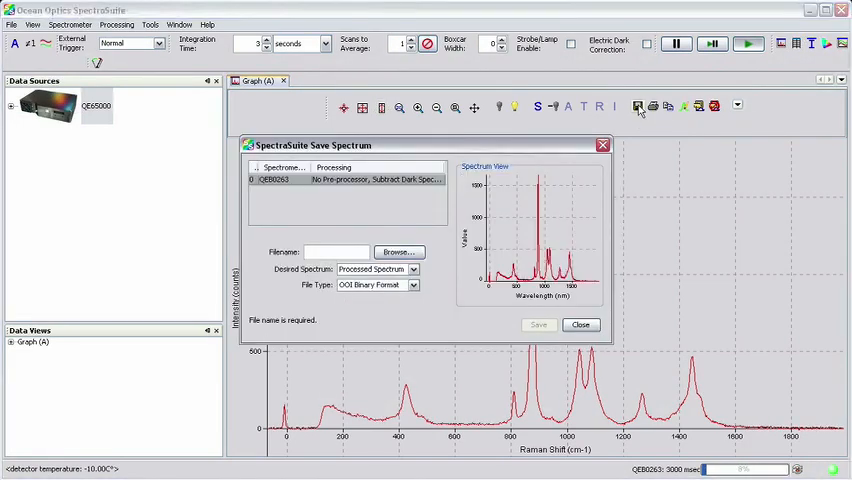
pyautogui.moveTo(448, 228)
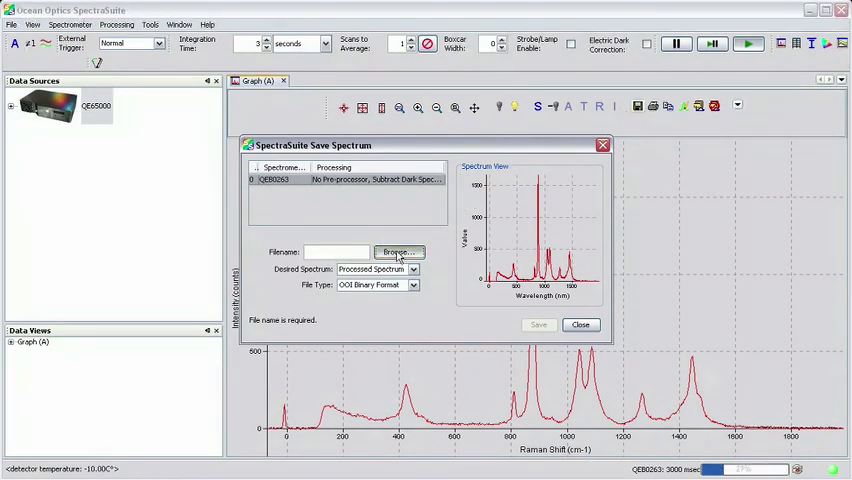
pyautogui.click(398, 252)
pyautogui.write('raman_spectrum_ethanol')
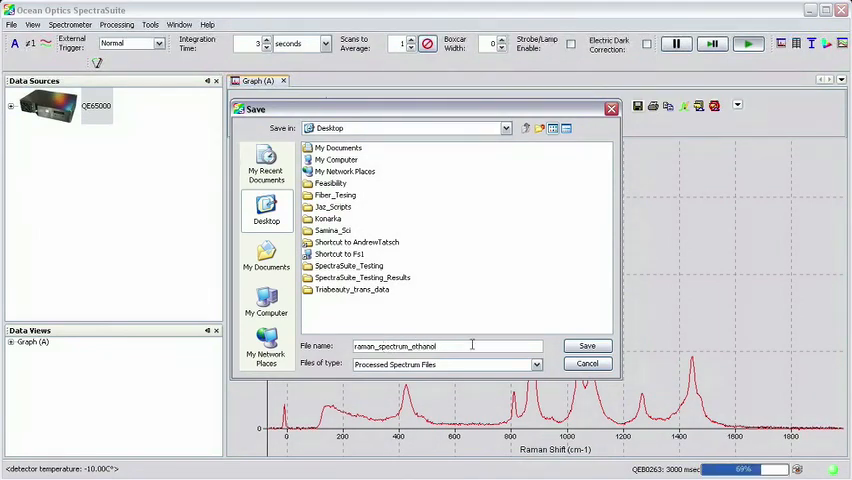
pyautogui.click(587, 345)
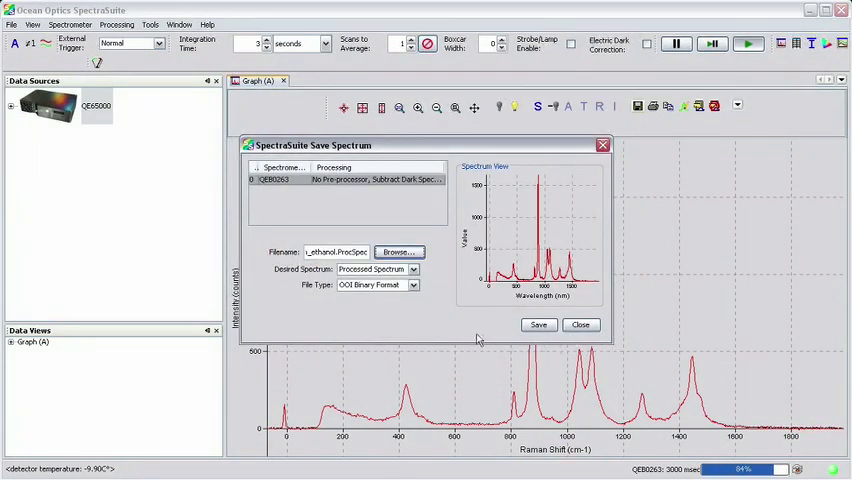
pyautogui.click(412, 285)
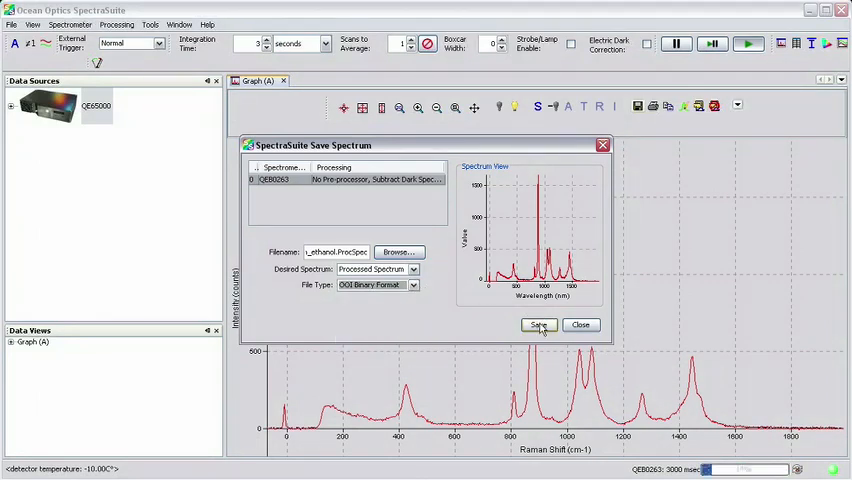
pyautogui.click(539, 324)
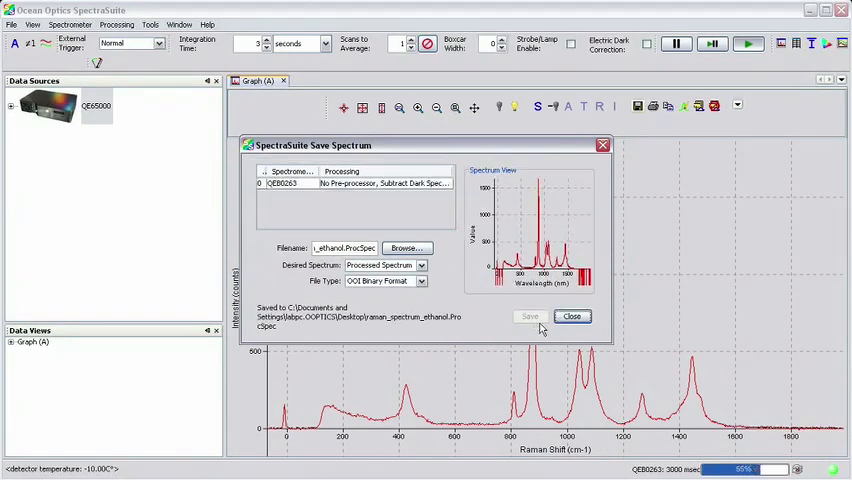
pyautogui.click(572, 316)
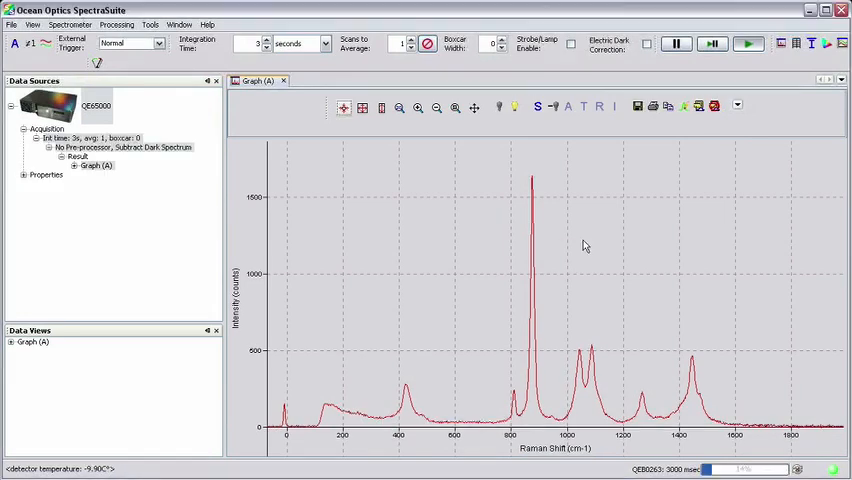
# - Enable peak labels in Graph Layer Options with baseline 100, width 5, and baseline line shown
pyautogui.rightClick(585, 246)
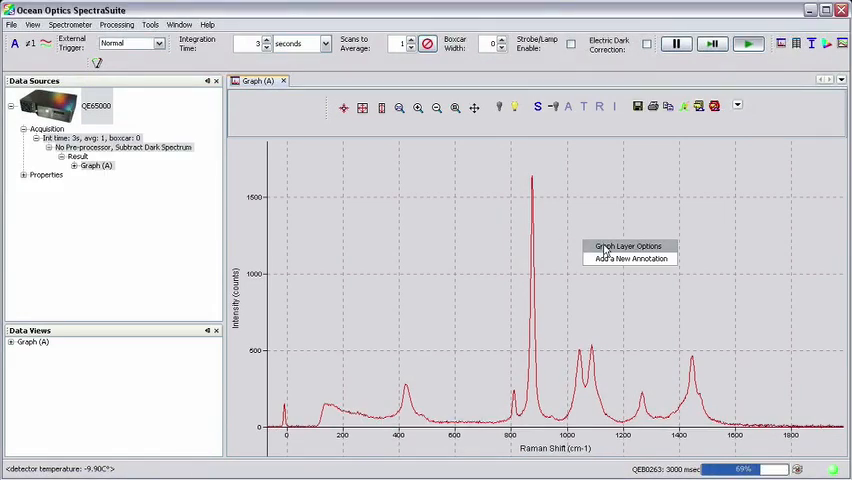
pyautogui.click(628, 246)
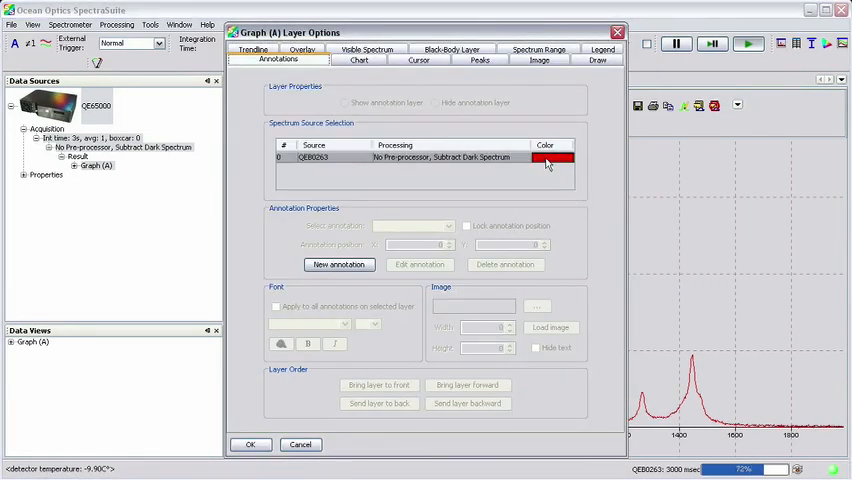
pyautogui.click(479, 59)
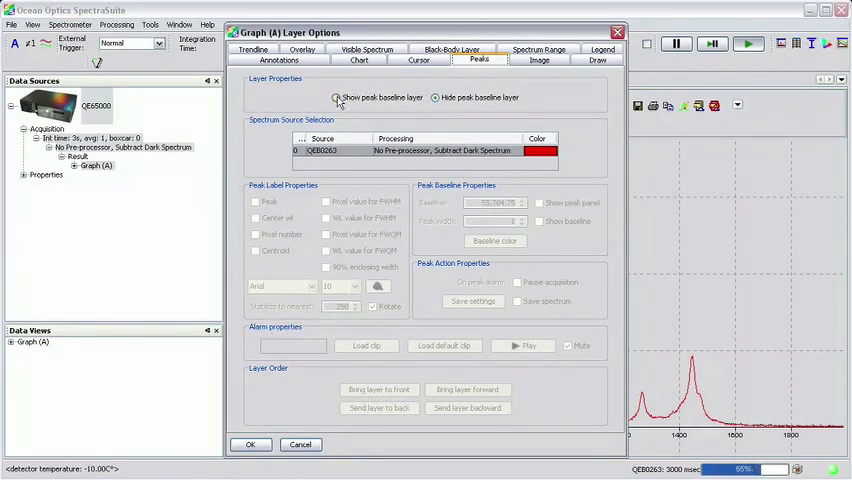
pyautogui.click(336, 97)
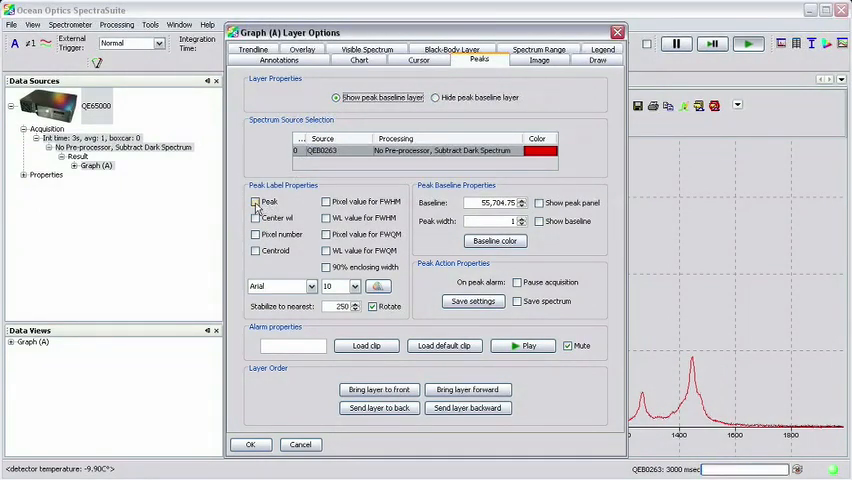
pyautogui.click(256, 201)
pyautogui.write('100')
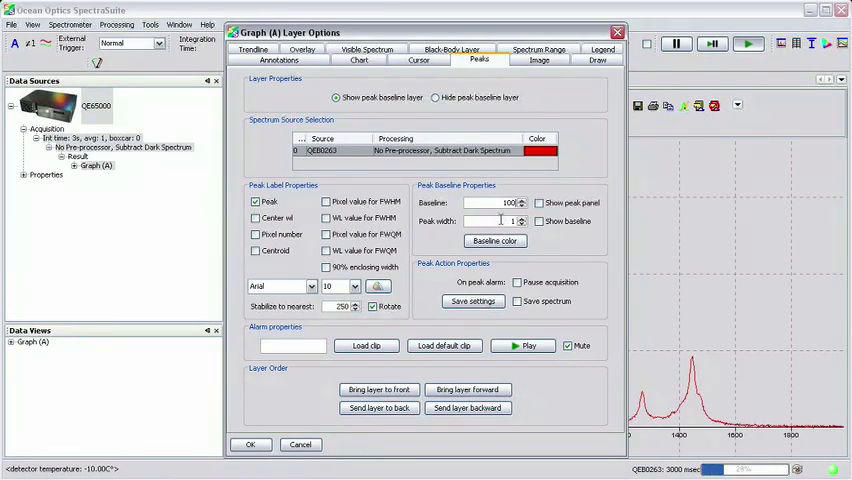
pyautogui.click(521, 217)
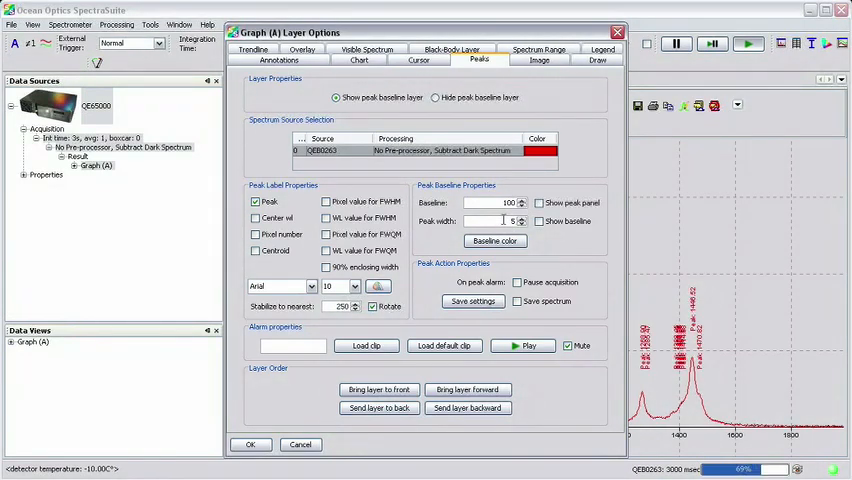
pyautogui.click(538, 221)
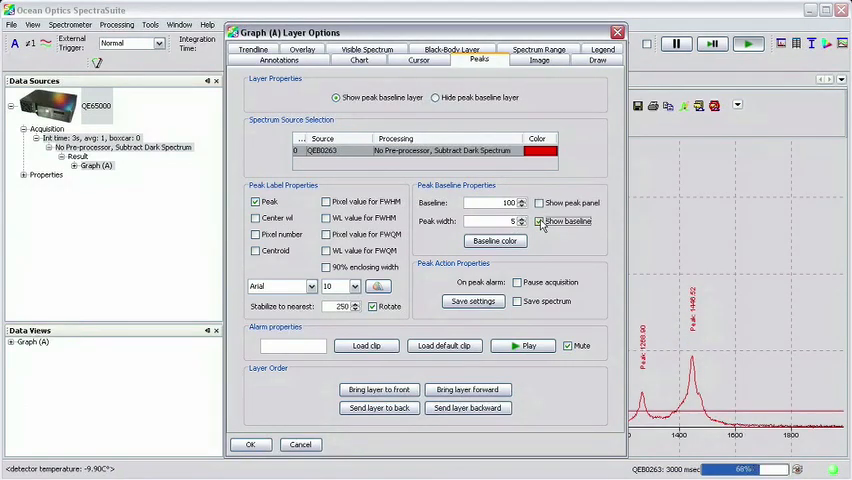
pyautogui.moveTo(250, 444)
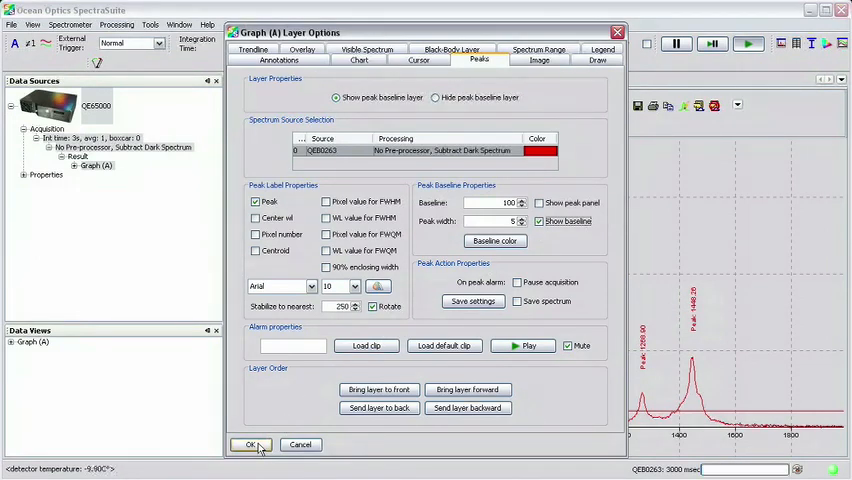
pyautogui.click(250, 444)
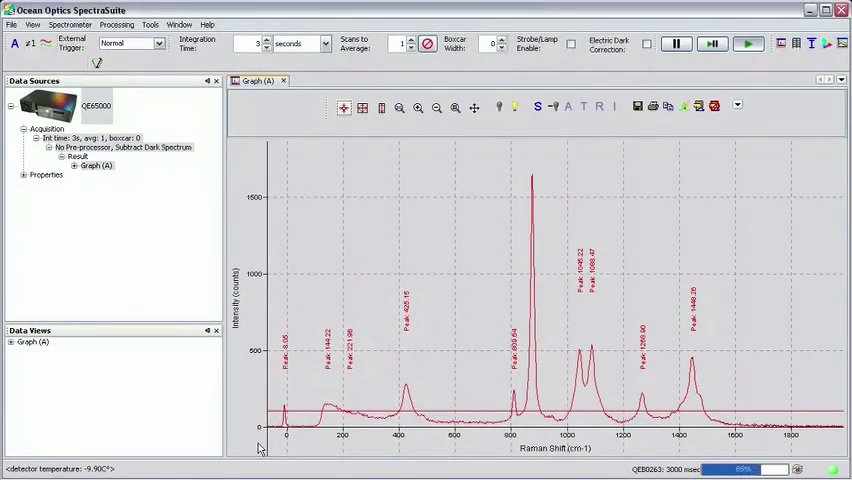